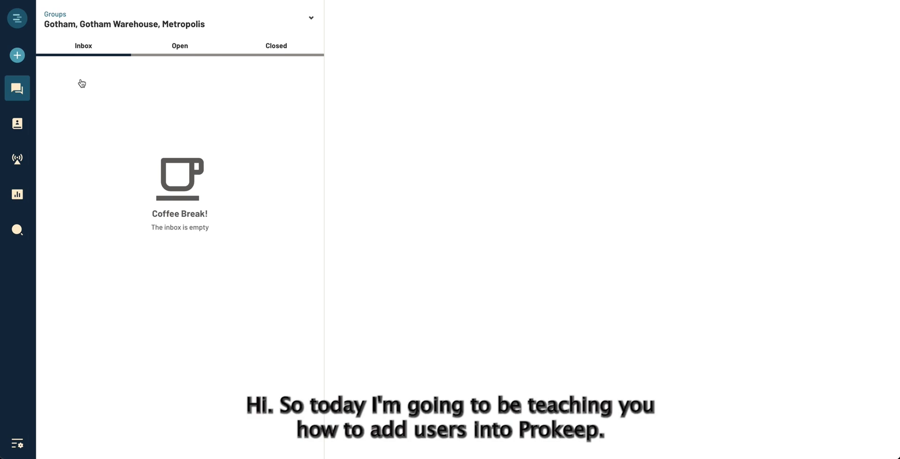
mouse_move(41, 268)
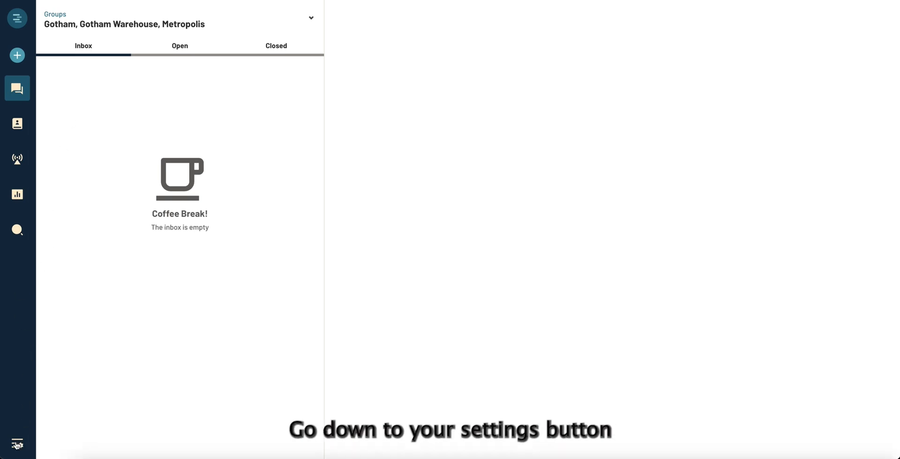
Show the Users list of Gotham team members from the settings area
click(13, 443)
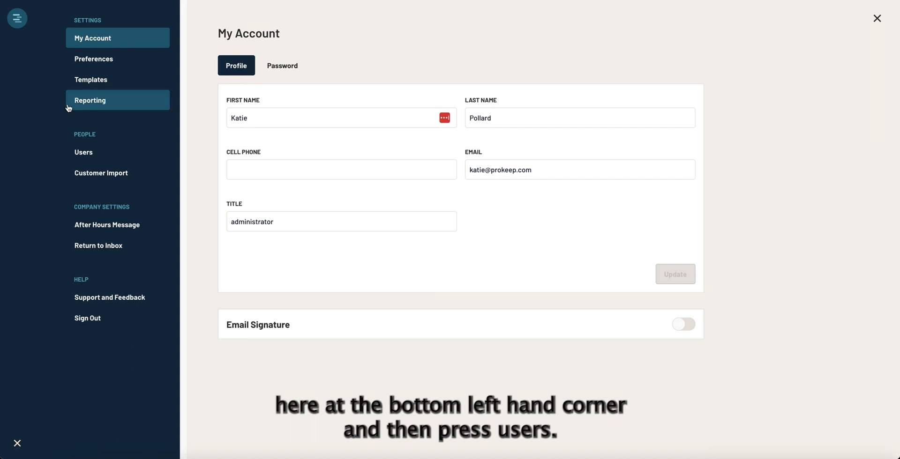
click(84, 152)
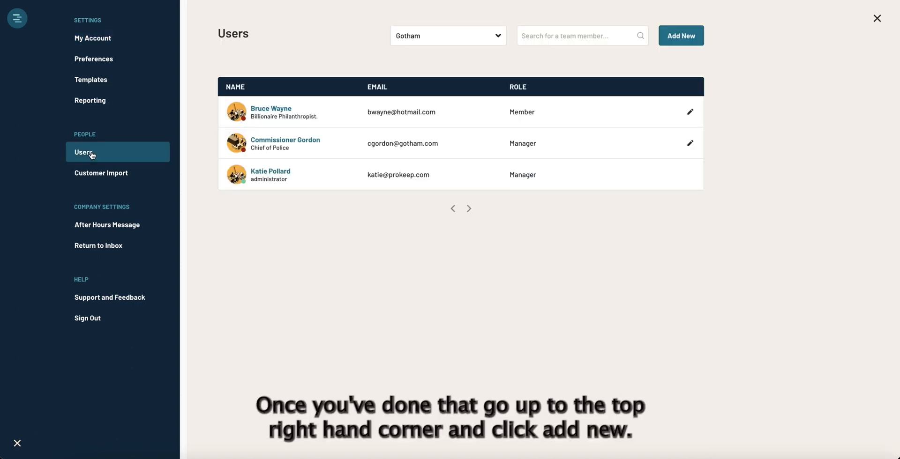
mouse_move(518, 66)
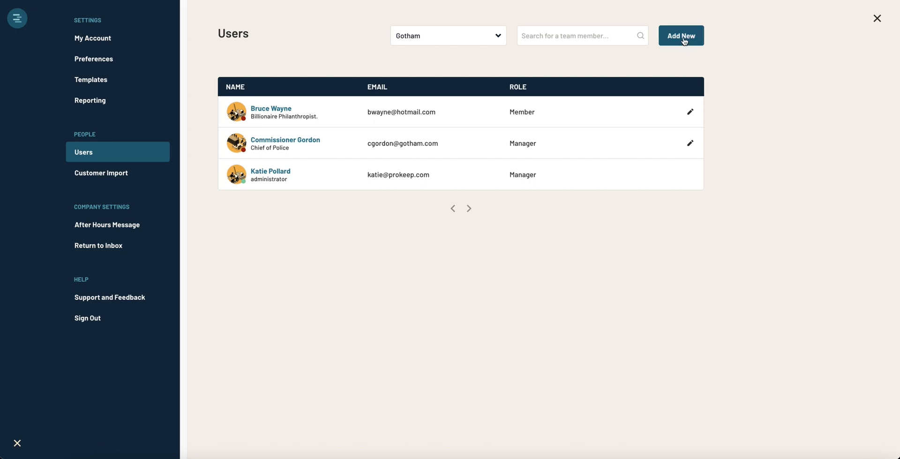
Add new user Betty Kane with her email and the Gotham and Gotham Warehouse groups
click(681, 36)
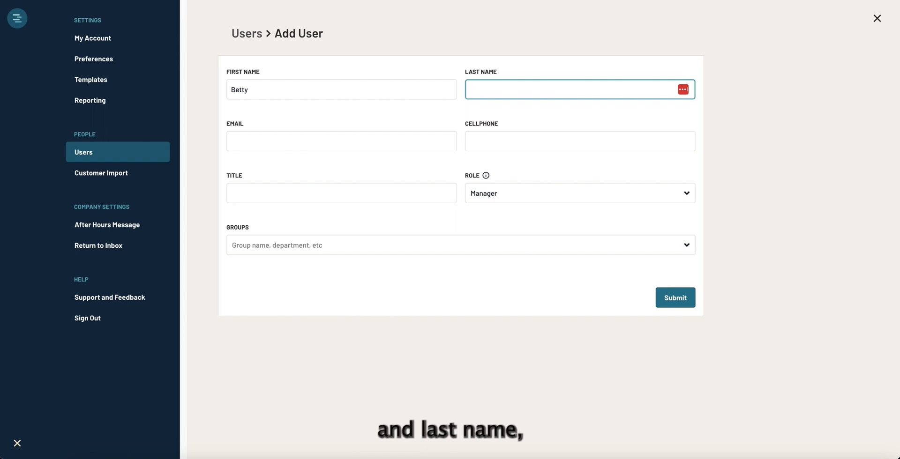
text(Kane)
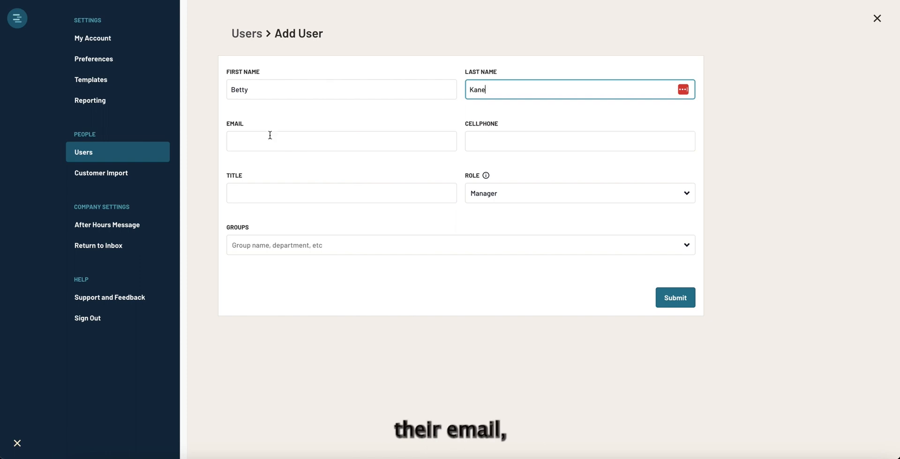
text(batgirl@wayneenterprises.com)
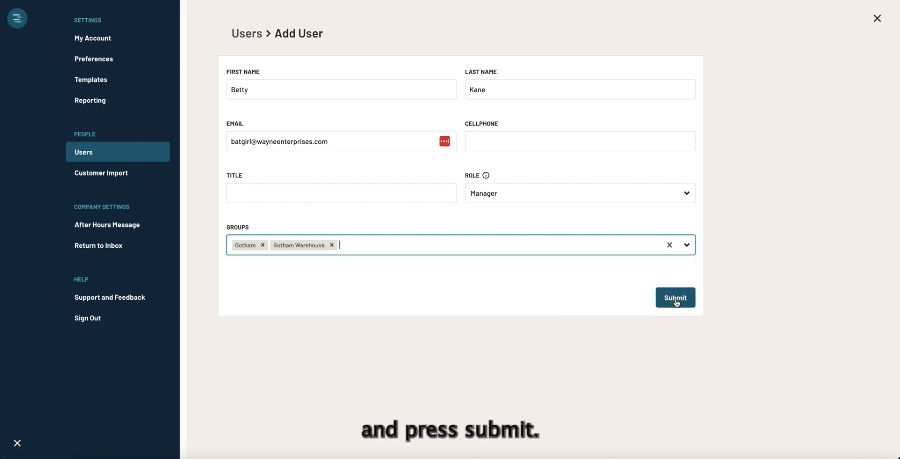
click(674, 298)
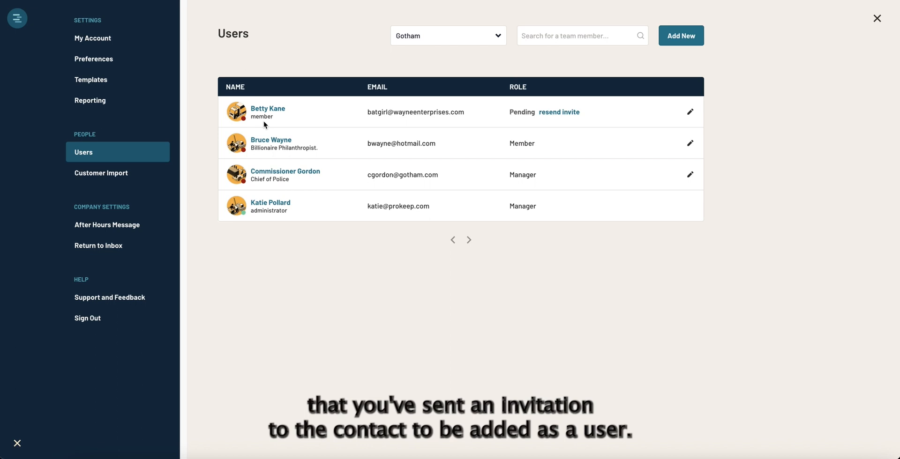
mouse_move(366, 124)
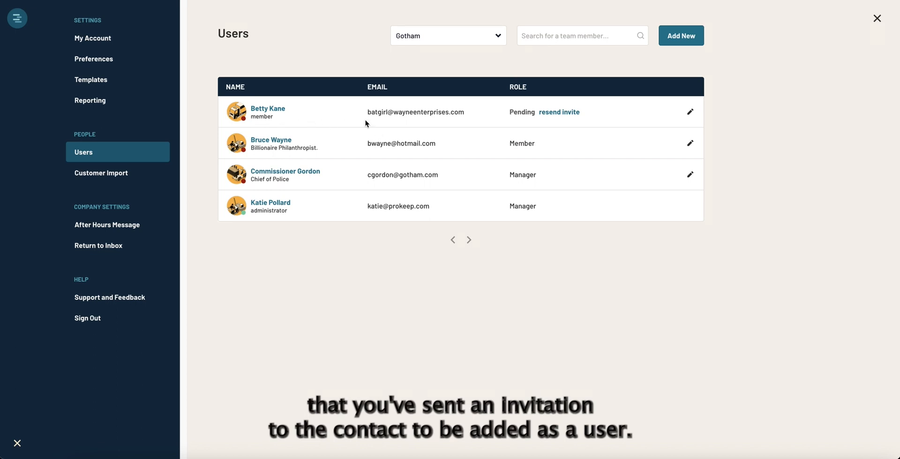
mouse_move(562, 120)
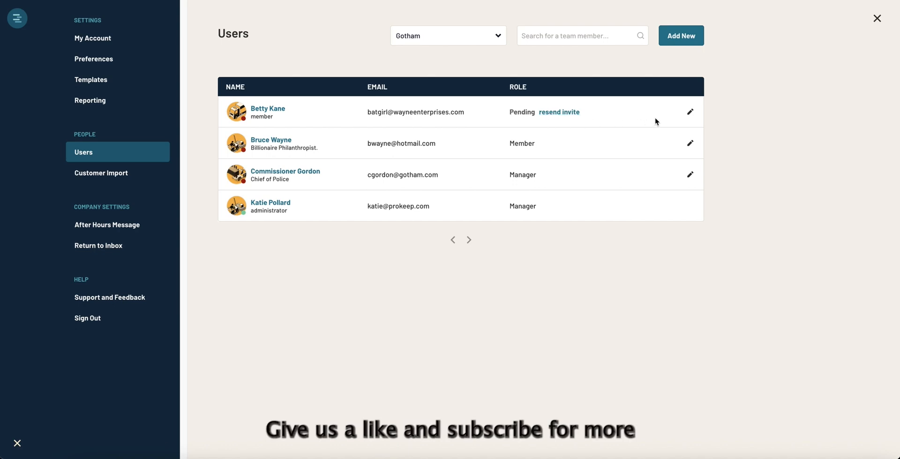
mouse_move(730, 126)
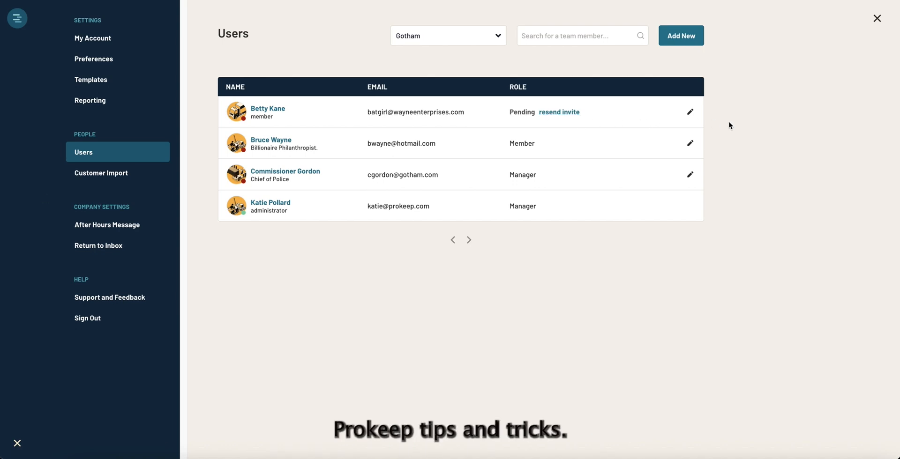